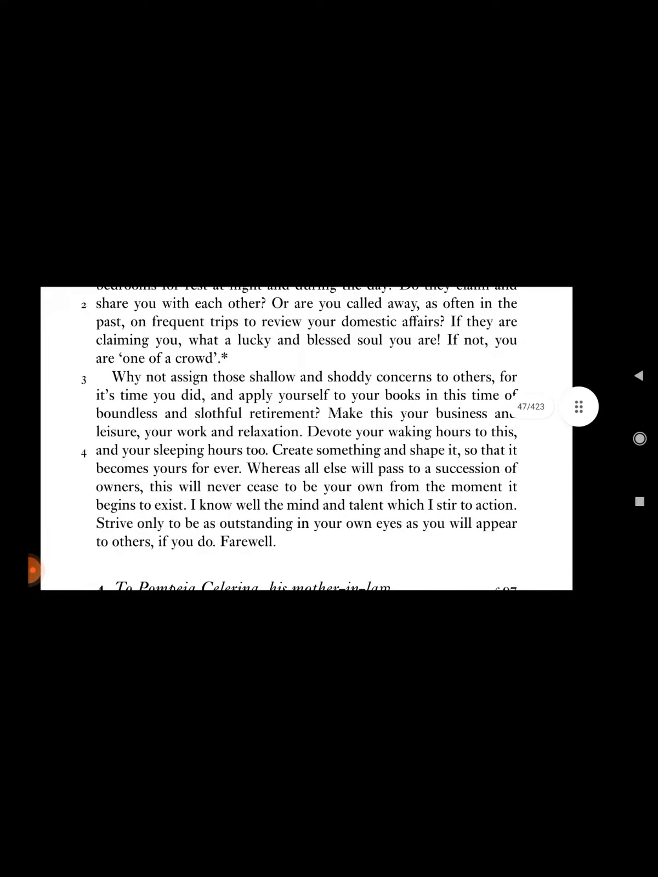
{"action": "left_click", "coordinate": [579, 407]}
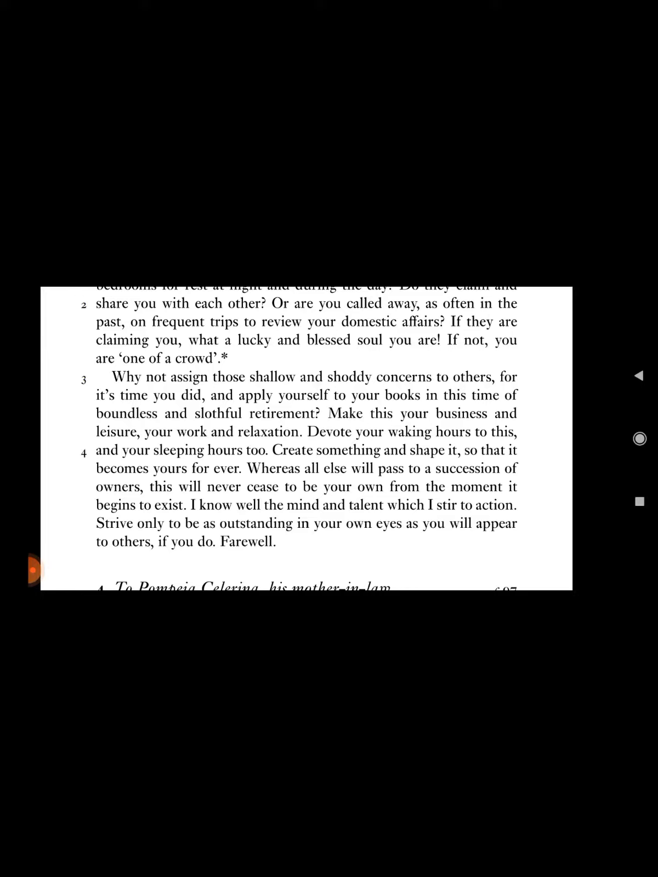